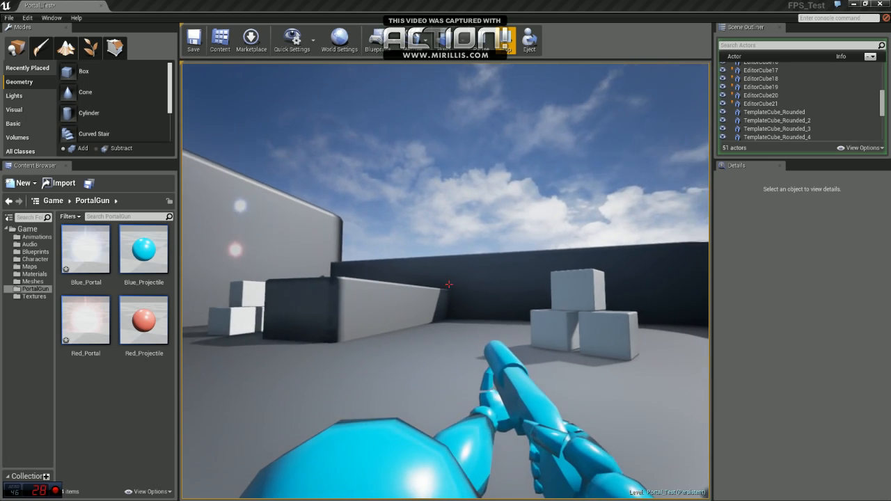
- Stop Play In Editor and select the Blue_Projectile asset in the PortalGun folder
click(448, 284)
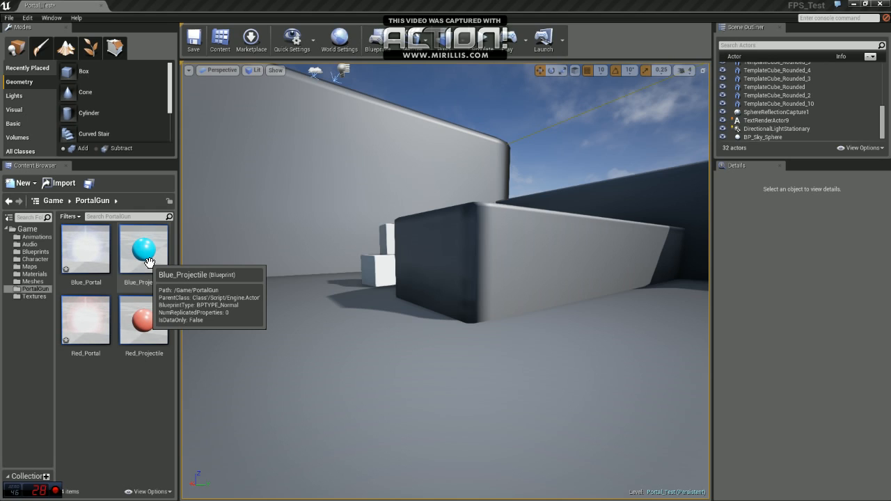
mouse_move(181, 270)
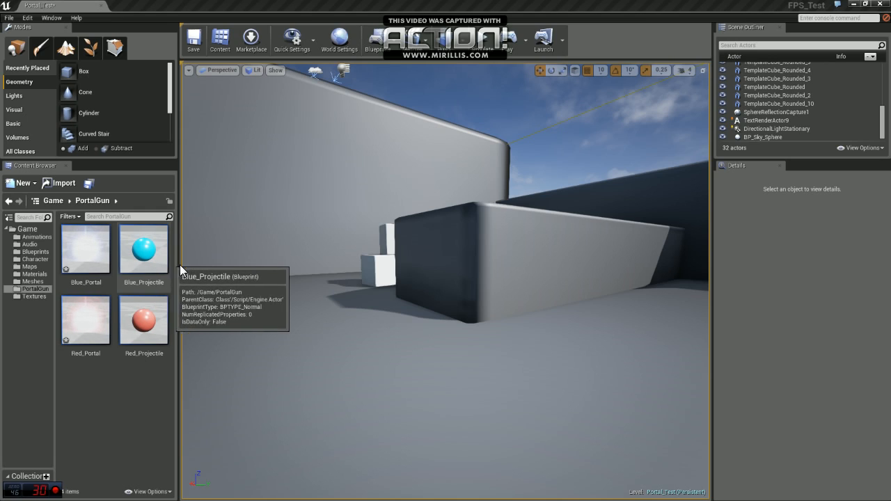
click(143, 249)
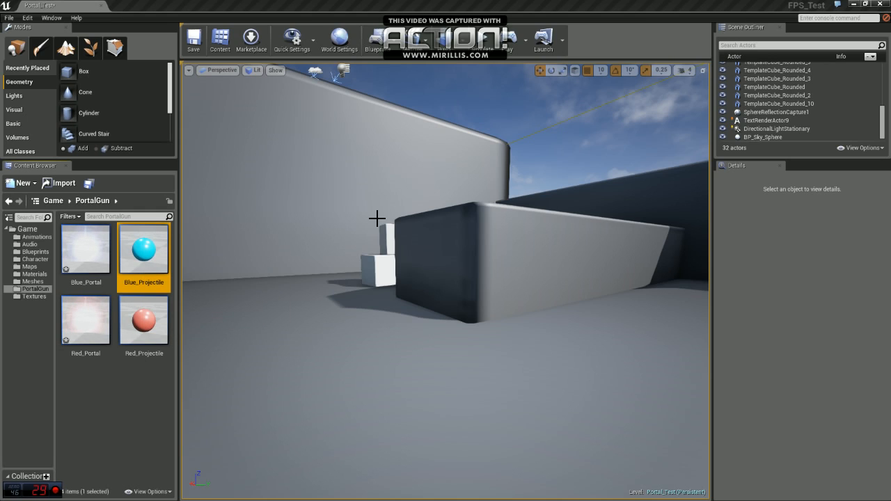
mouse_move(145, 250)
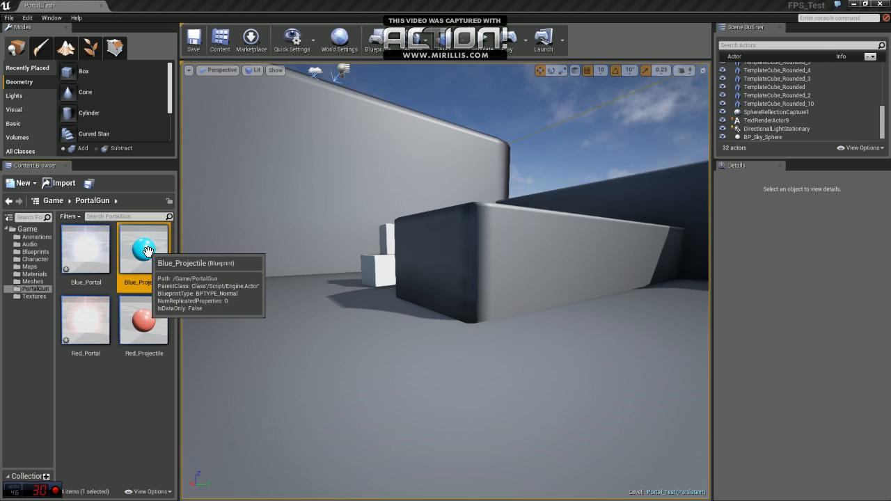
- In Blue_Projectile, set Get All Actors Of Class to Blue_Portal and feed its GET into Destroy Actor
double_click(145, 251)
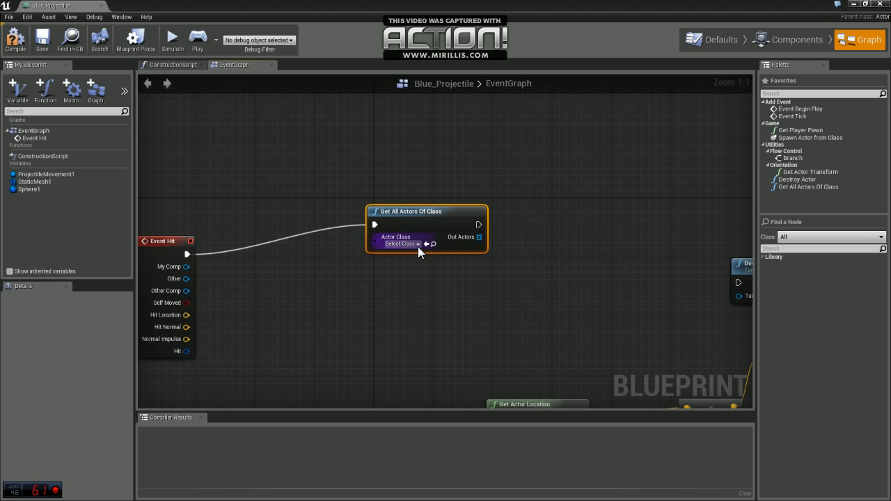
click(401, 244)
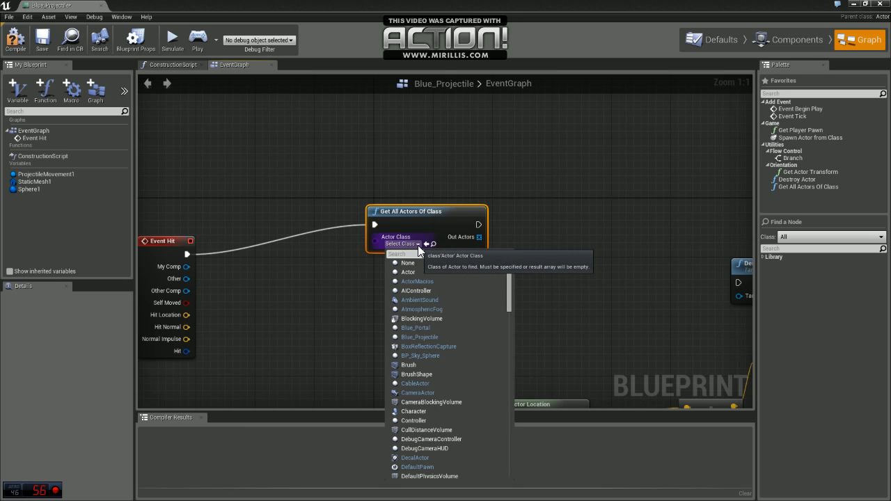
text(blu)
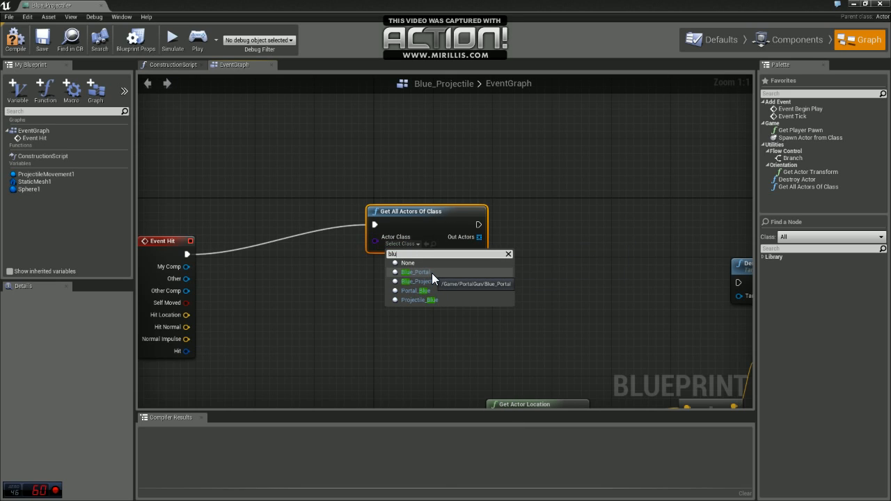
click(415, 271)
text(des)
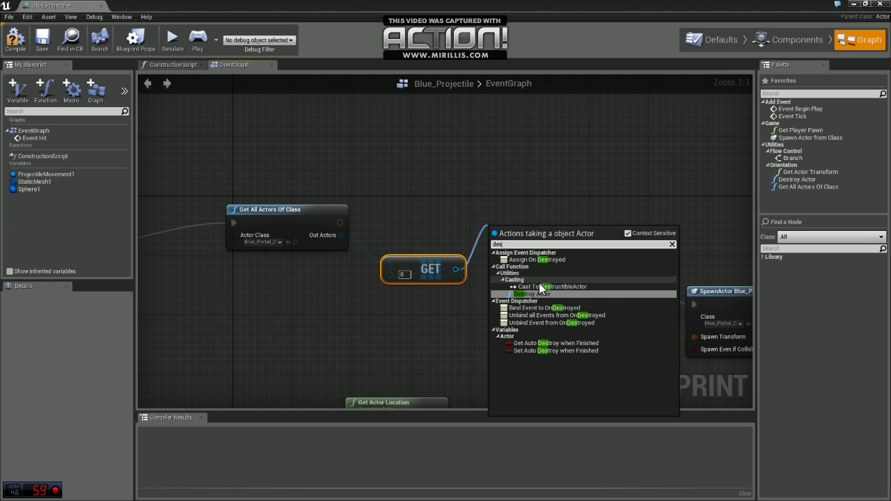
click(532, 292)
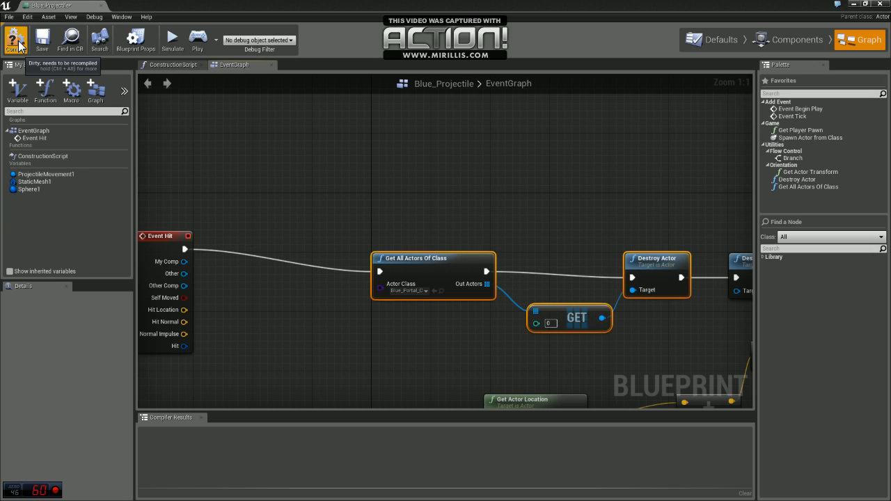
- Compile and save the Blue_Projectile blueprint
click(16, 39)
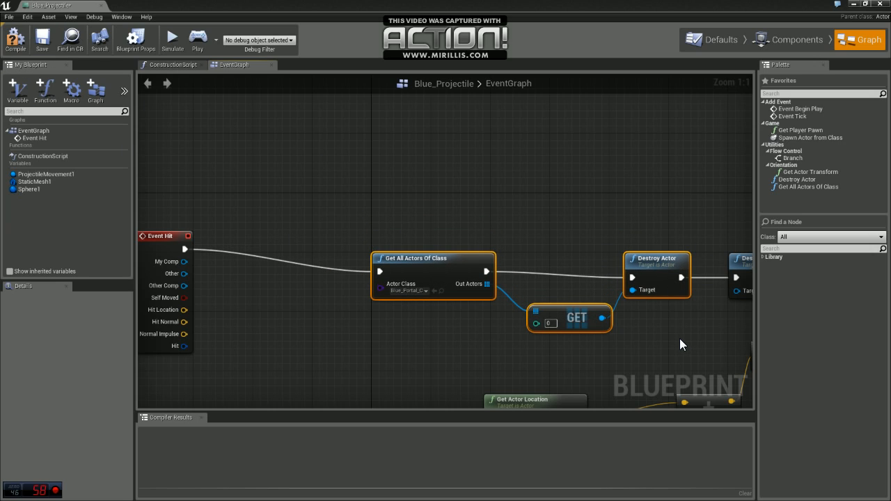
click(42, 39)
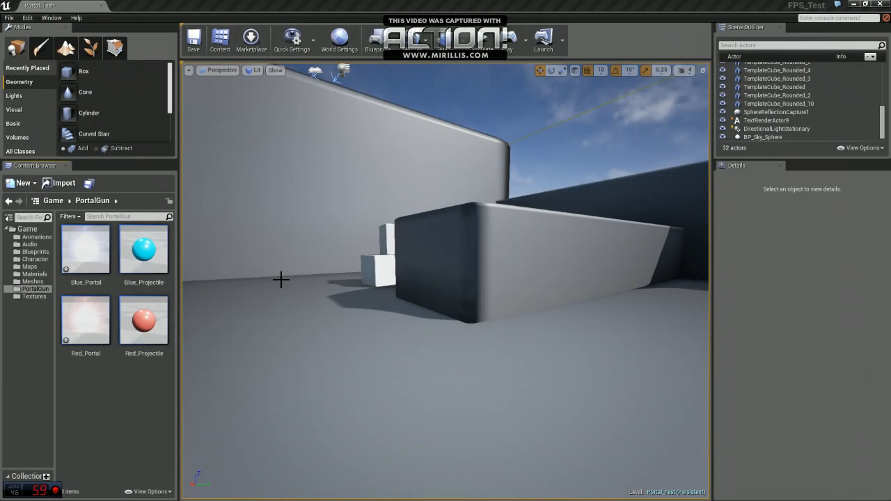
- In Red_Projectile, move Event Hit left and set the pasted class lookup to Red_Portal
double_click(145, 321)
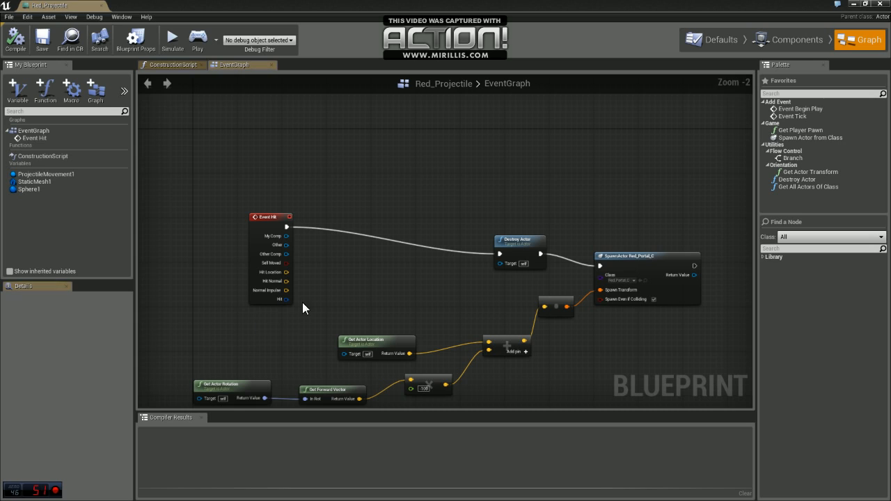
click(270, 217)
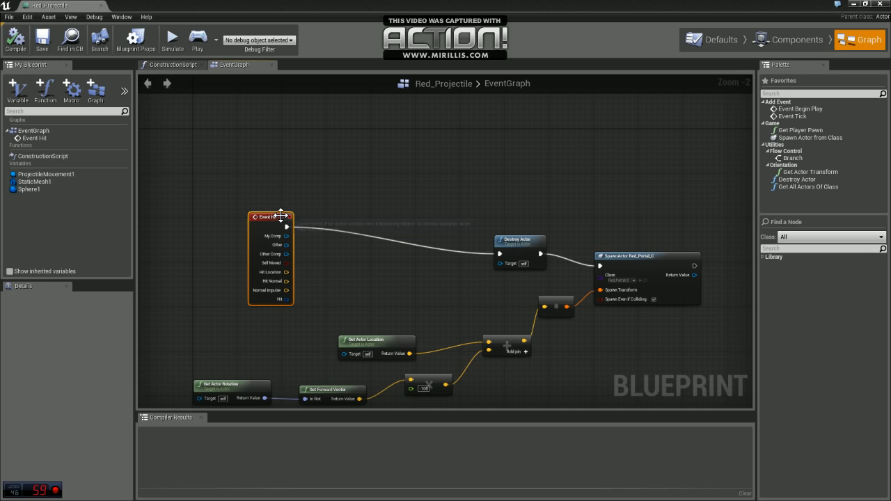
drag(270, 217, 203, 218)
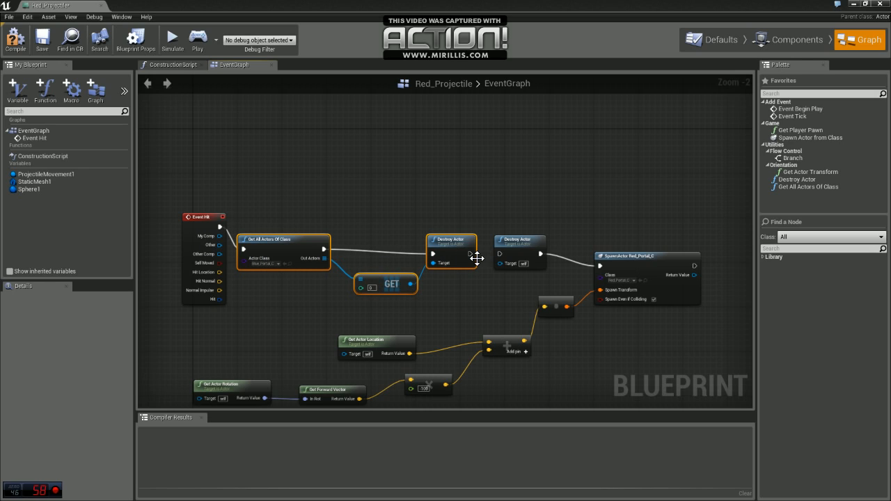
mouse_move(356, 272)
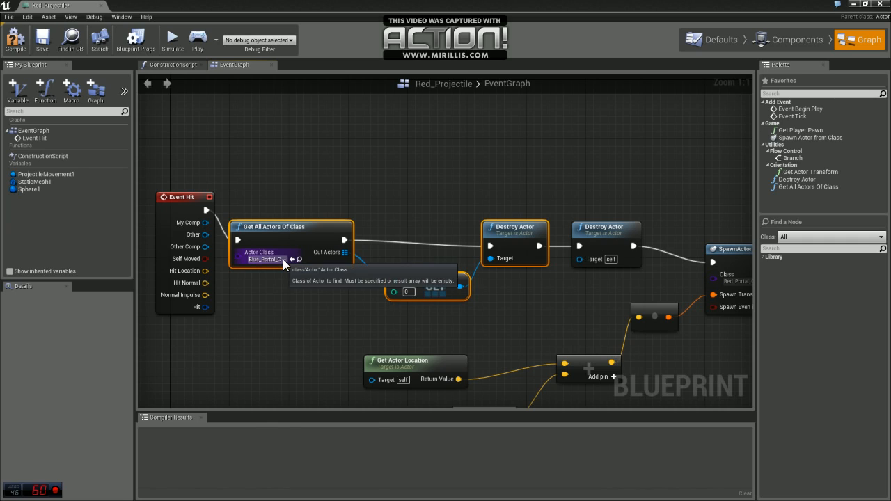
text(red)
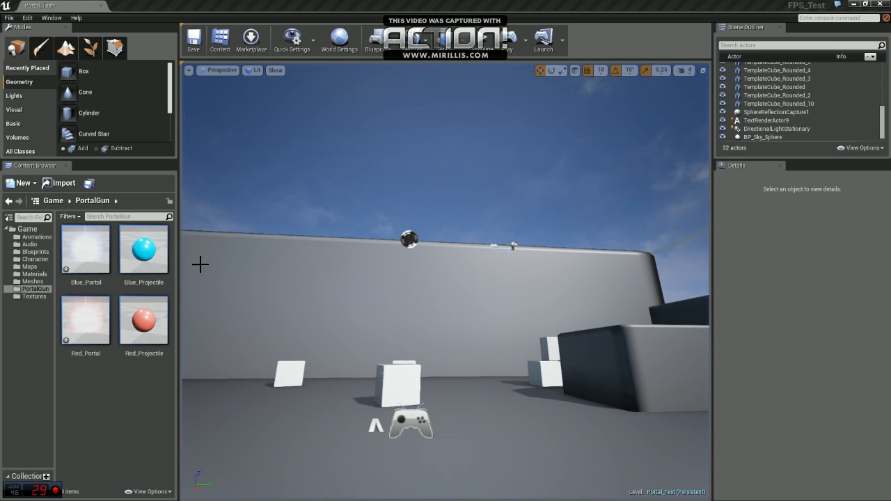
mouse_move(221, 280)
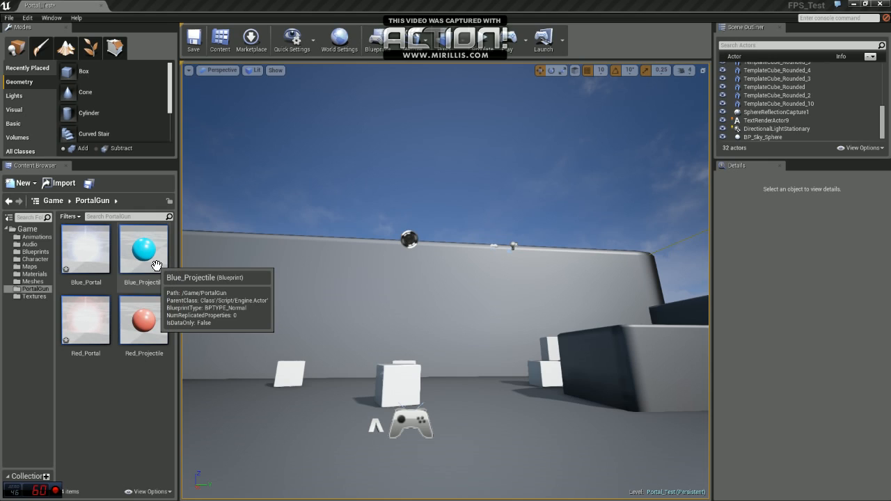
- Open the Blue_Projectile blueprint's event graph again
double_click(144, 247)
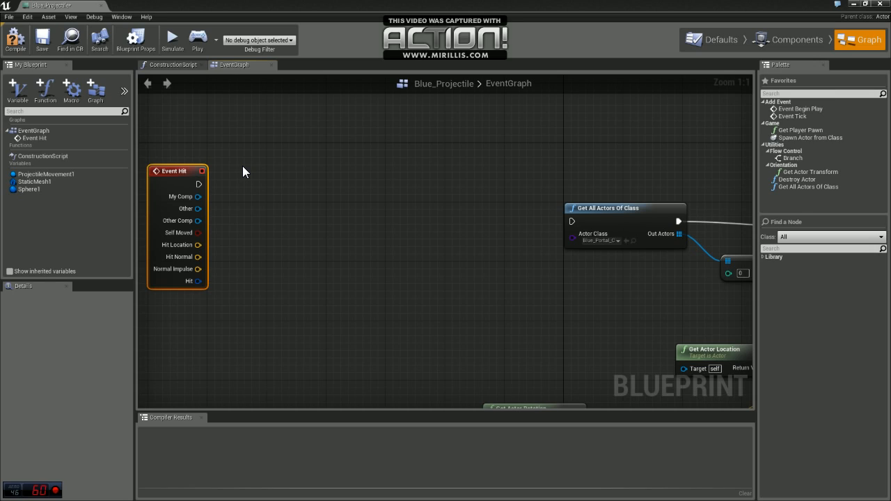
mouse_move(201, 183)
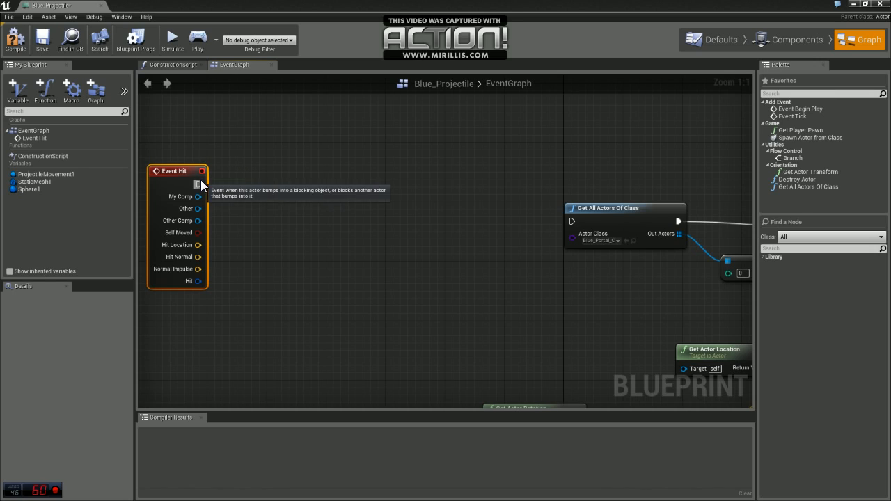
- Detach Event Hit's exec wire and add a Get Class node off the hit actor
drag(200, 183, 383, 177)
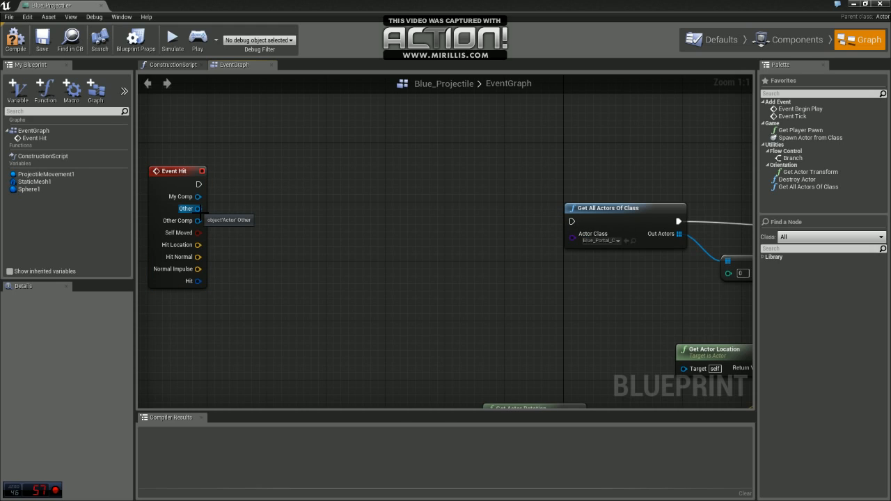
drag(199, 209, 300, 223)
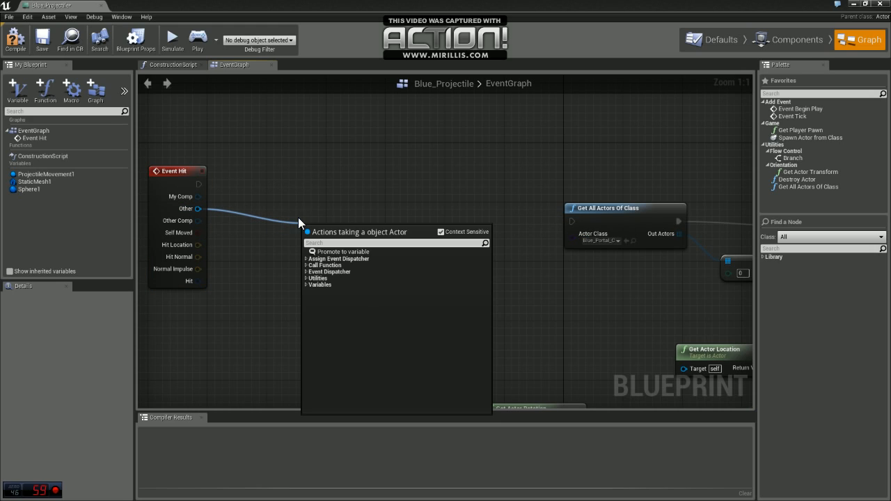
text(get clas)
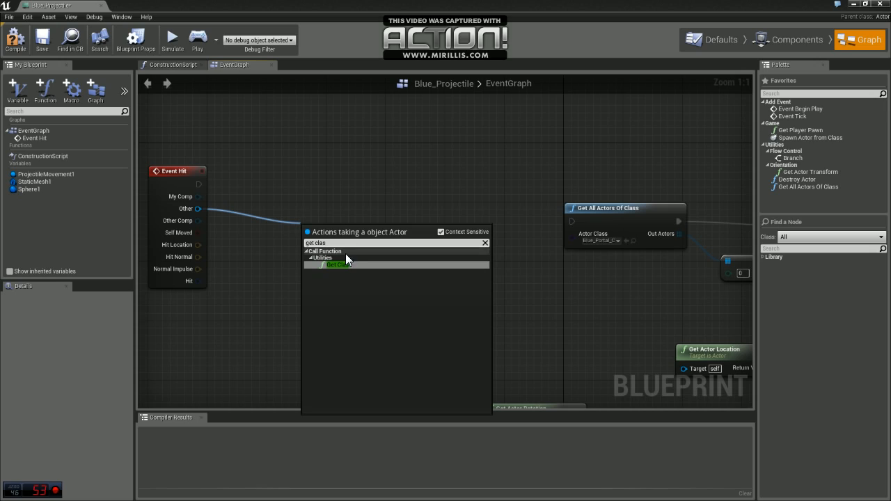
click(340, 264)
text(c)
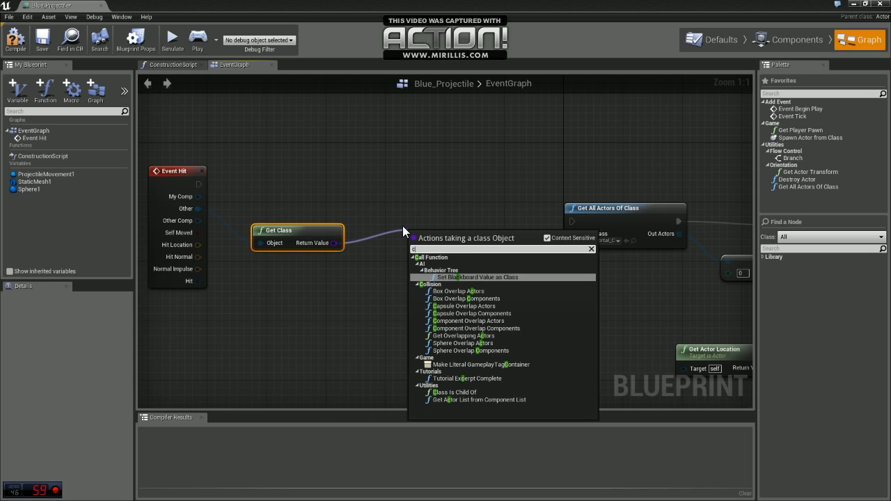
- Add a Class Is Child Of check against MyCharacter fed by the hit actor's class
click(454, 393)
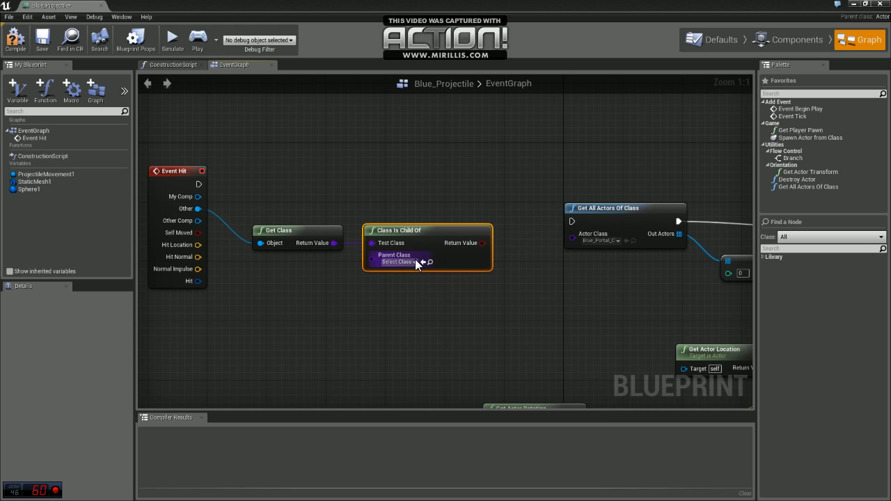
click(401, 262)
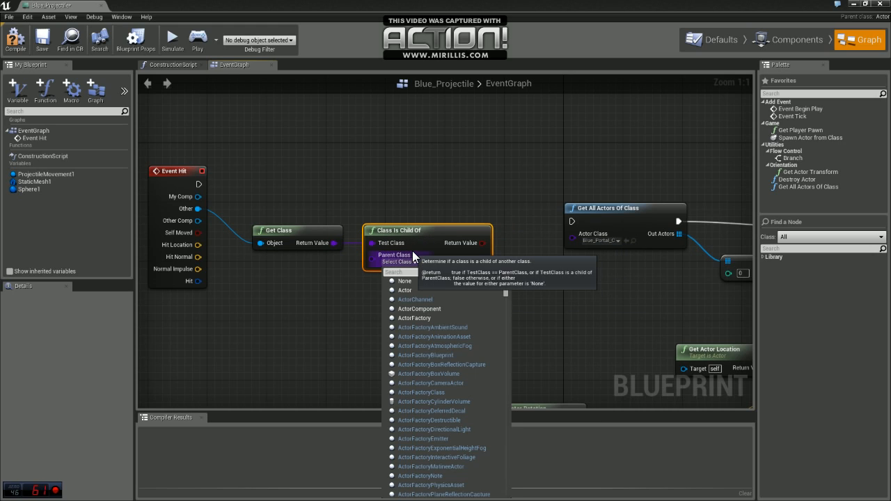
text(my)
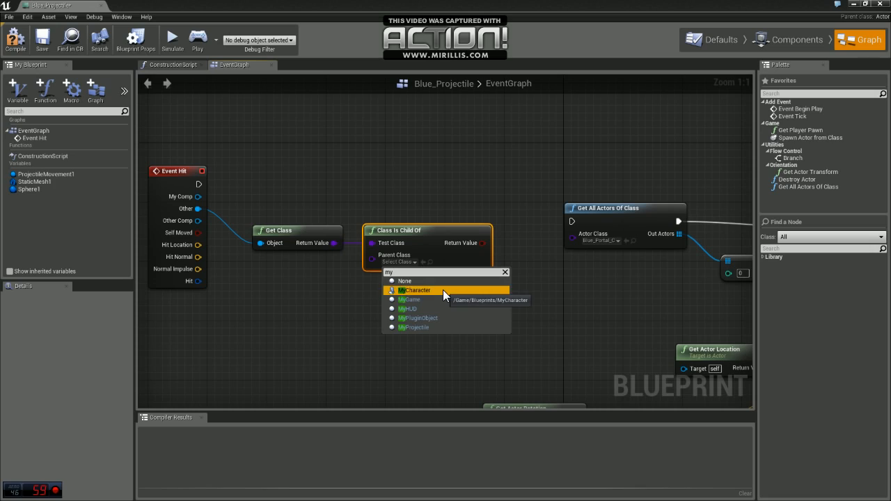
click(415, 291)
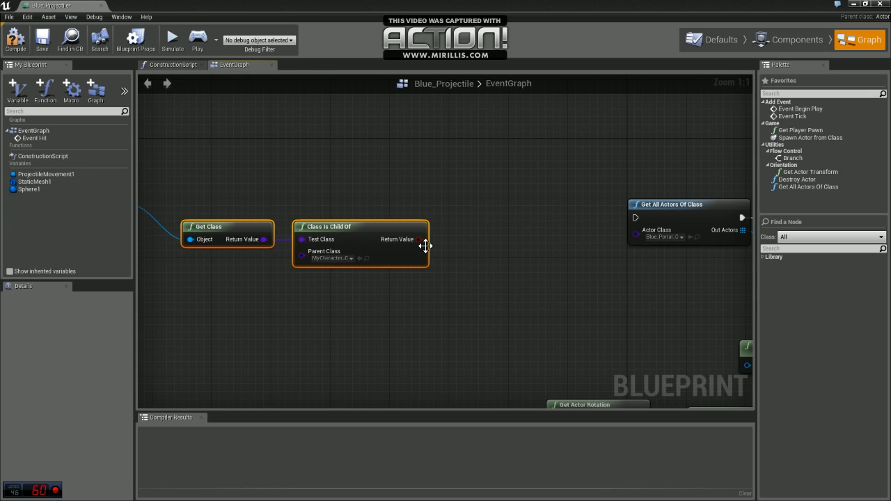
drag(418, 239, 493, 178)
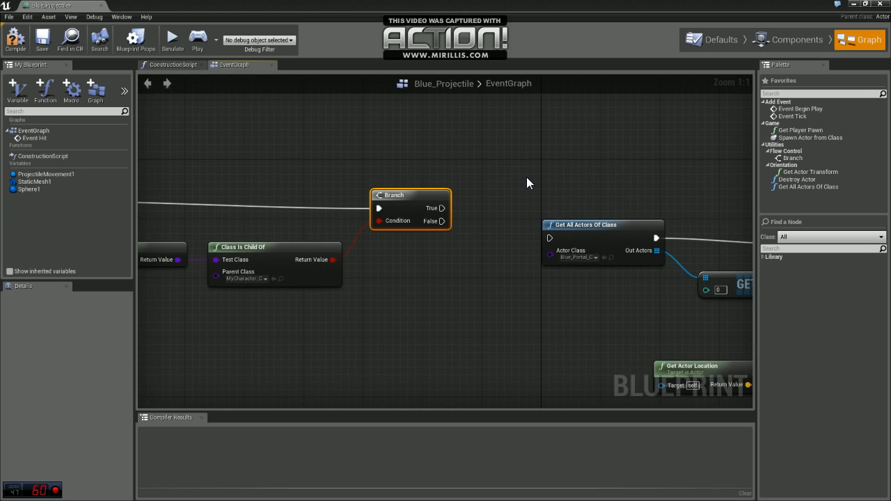
mouse_move(448, 220)
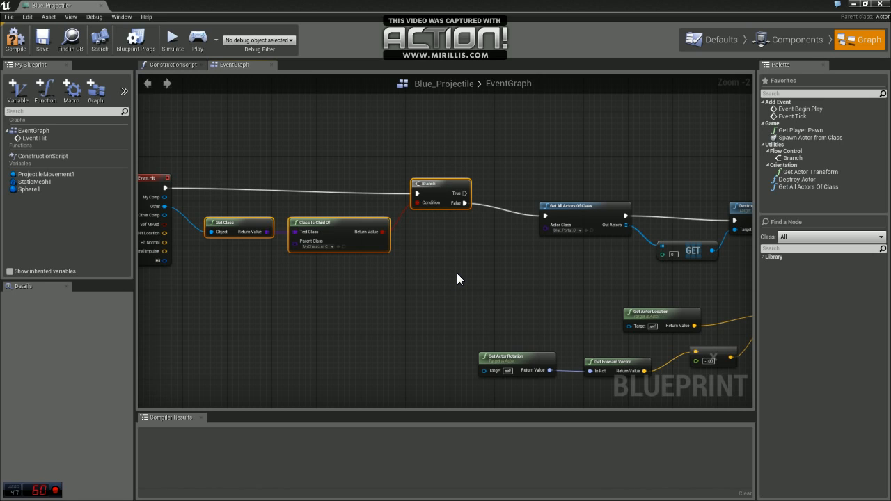
mouse_move(62, 14)
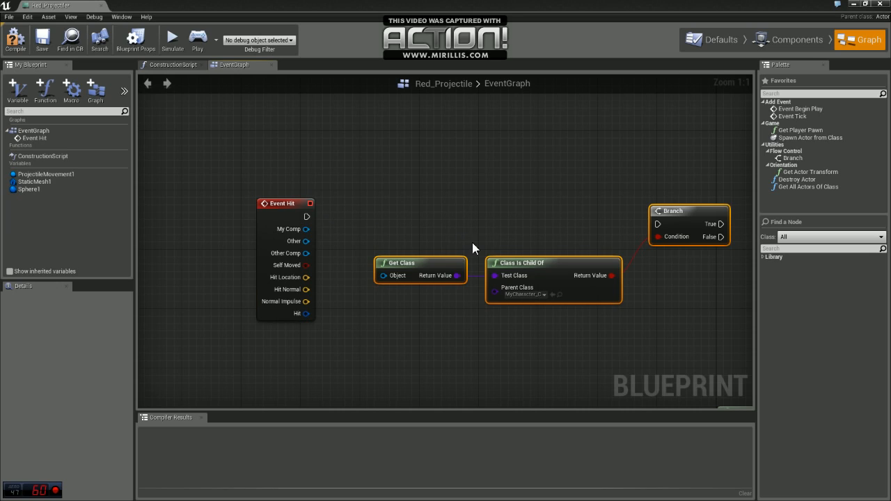
- Wire Red_Projectile's hit actor into the Get Class lookup and save the blueprint
drag(307, 241, 384, 276)
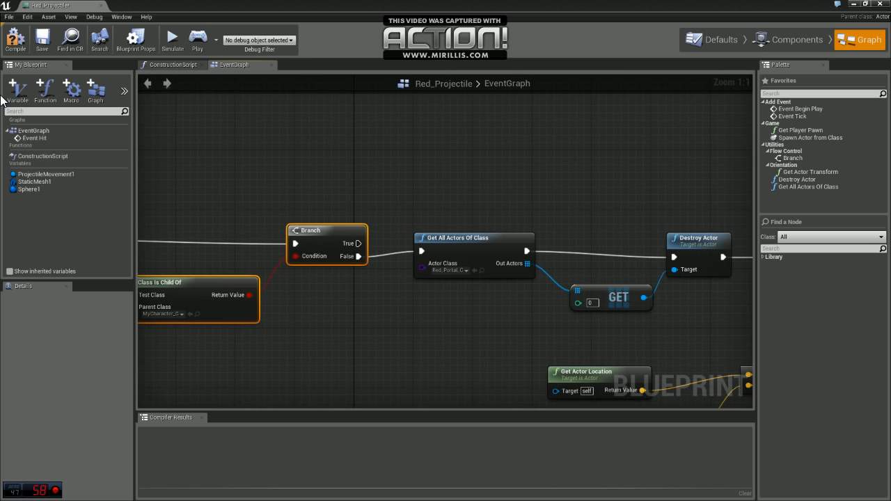
click(41, 39)
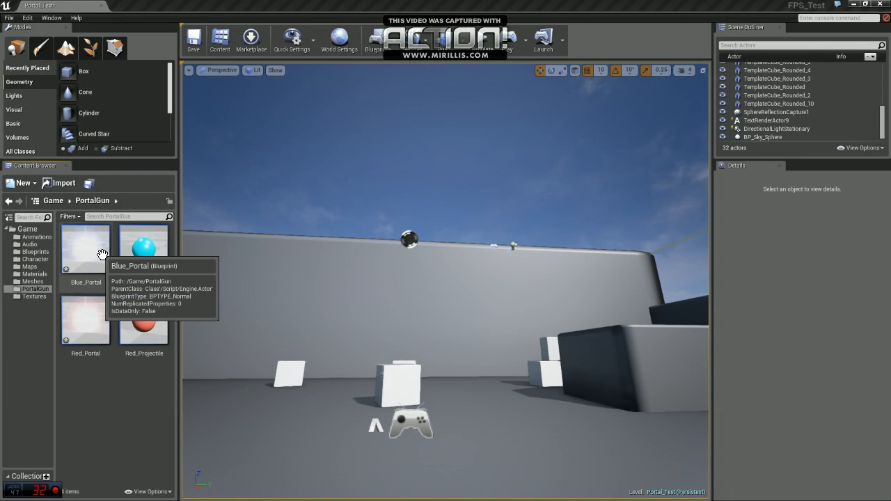
- Open the Blue_Portal blueprint from the PortalGun folder
double_click(87, 248)
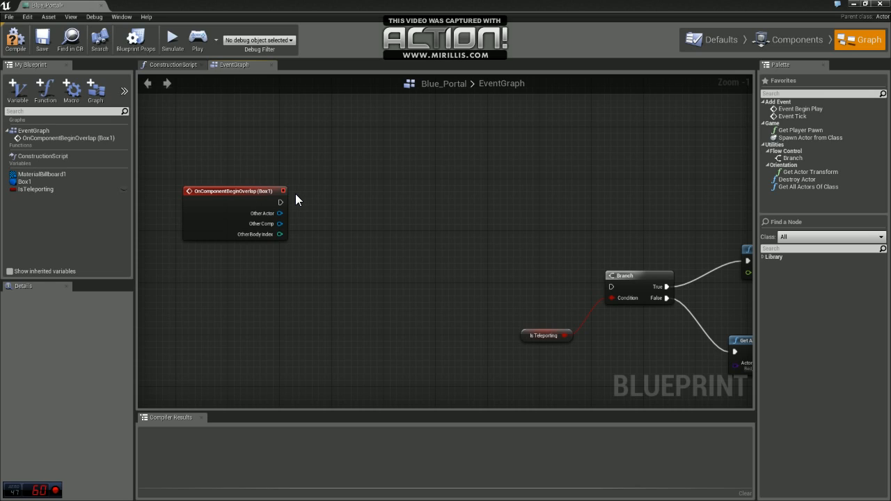
mouse_move(280, 201)
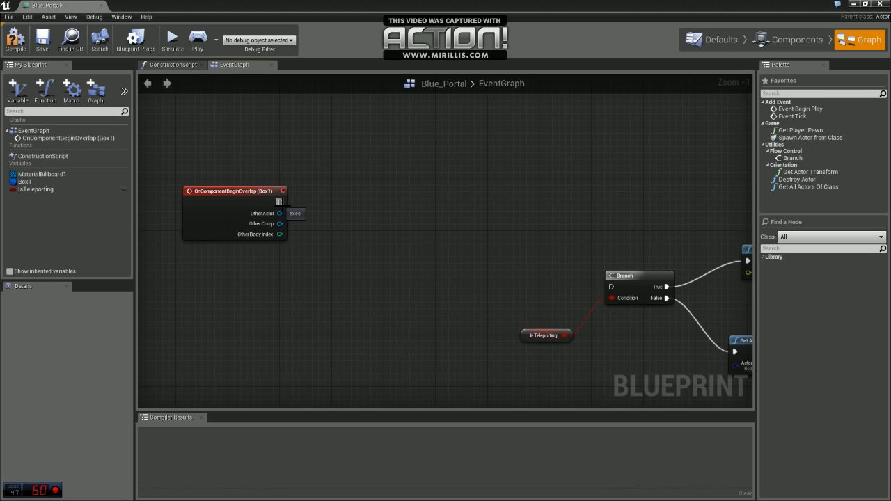
- Add a Get Class node off the overlapping actor and wire it into a Class Is Child Of check
drag(280, 201, 332, 203)
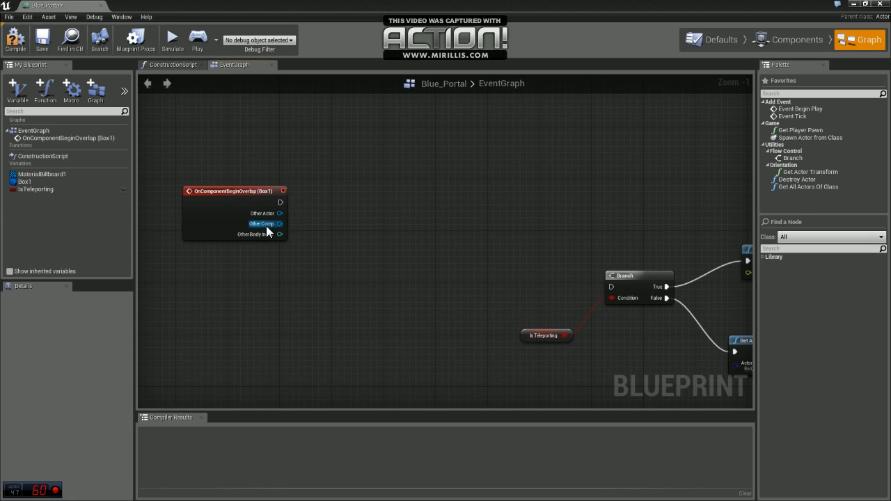
drag(280, 213, 327, 235)
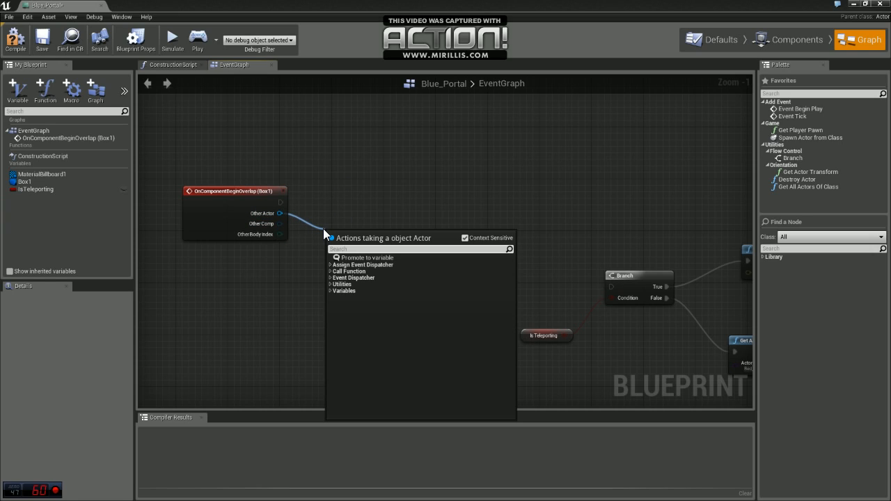
text(get cl)
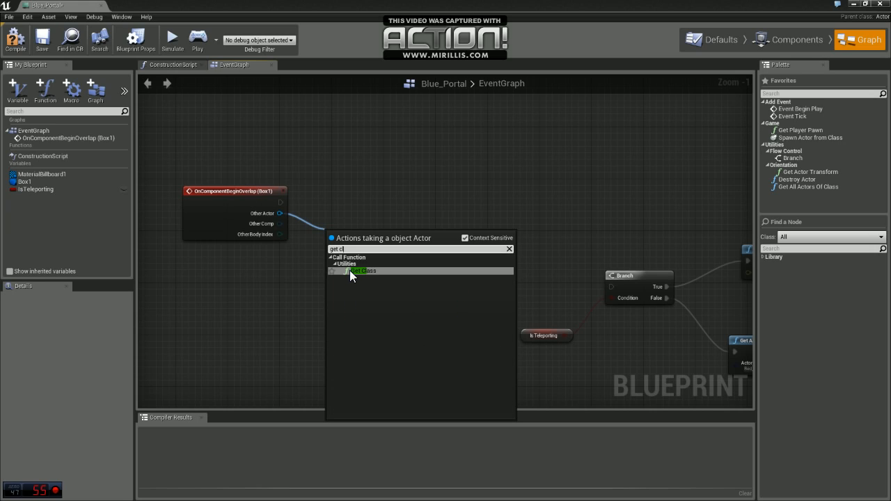
click(358, 270)
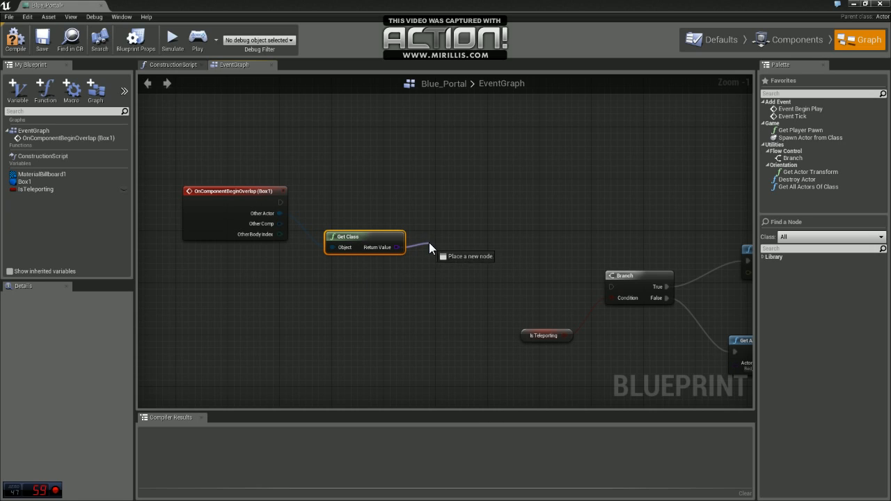
drag(395, 248, 430, 248)
text(br)
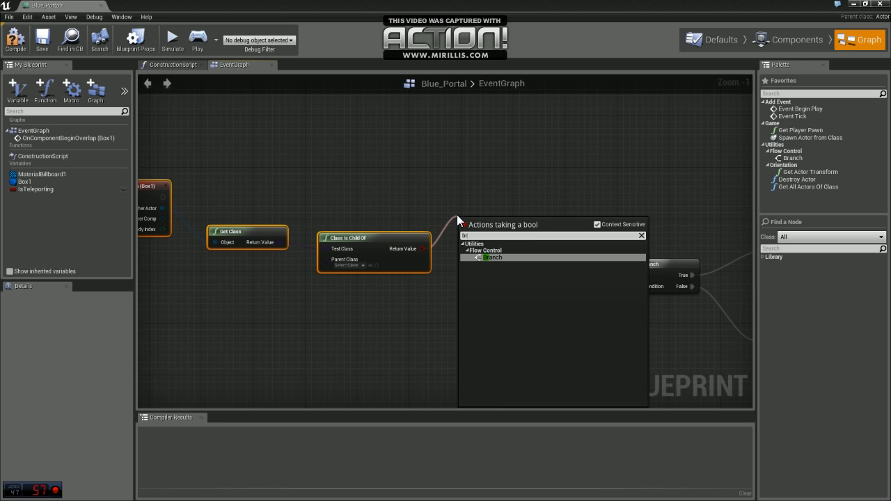
- Set the check's parent class to MyCharacter and branch on its result before IsTeleporting
click(492, 258)
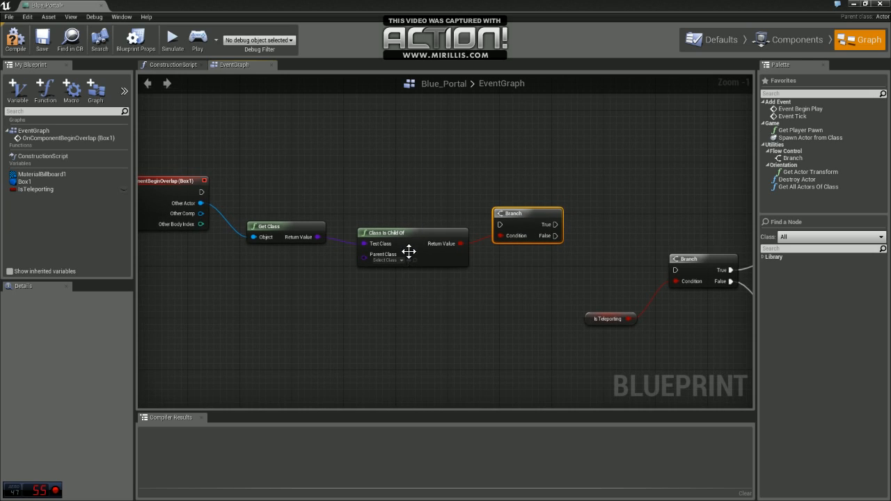
click(387, 261)
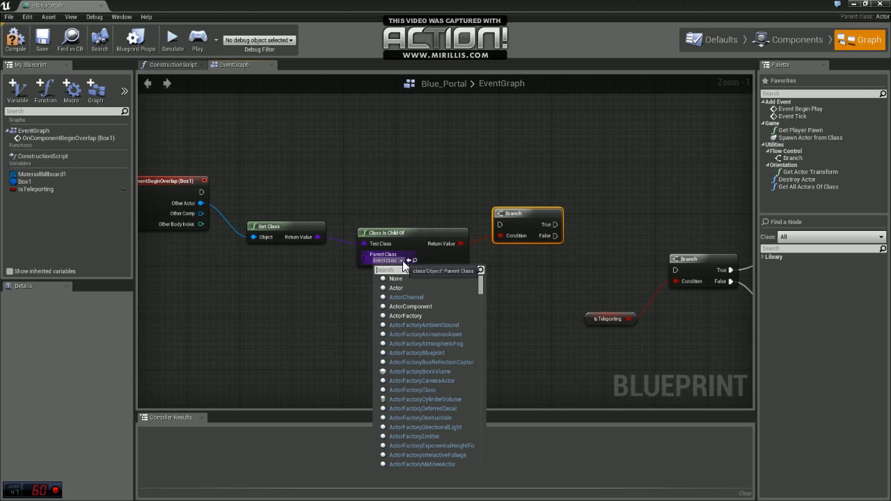
text(my)
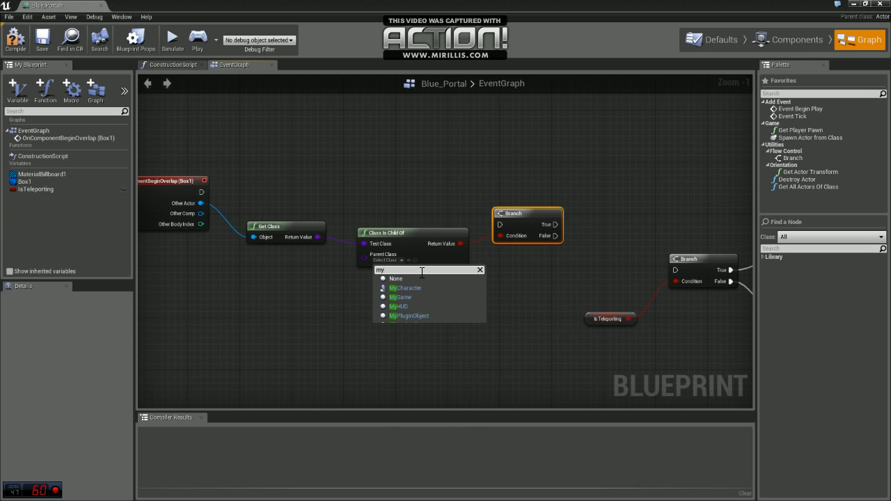
click(405, 287)
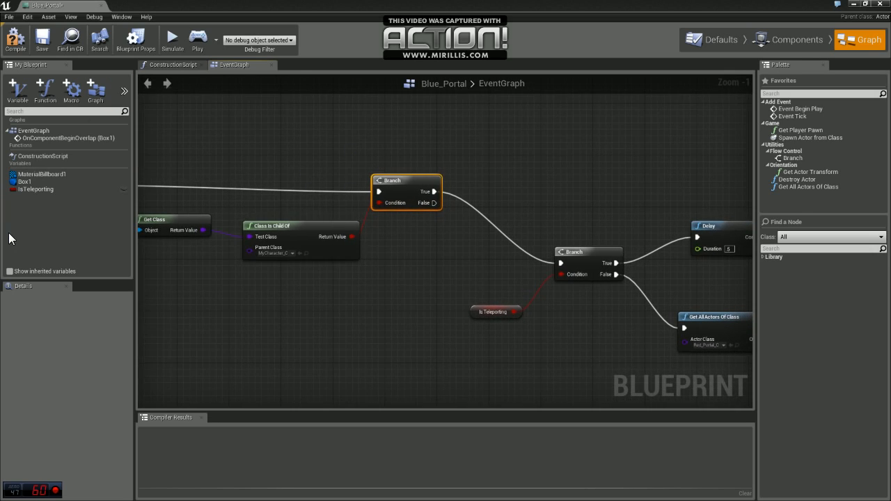
mouse_move(787, 39)
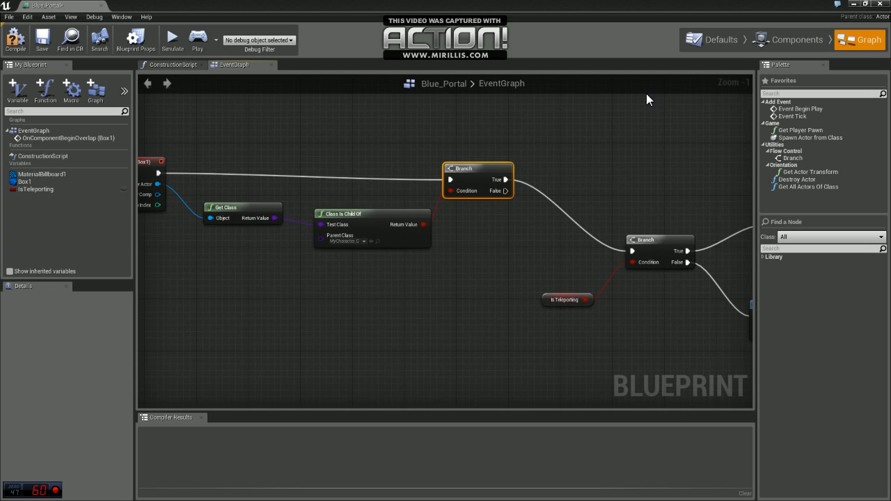
click(796, 39)
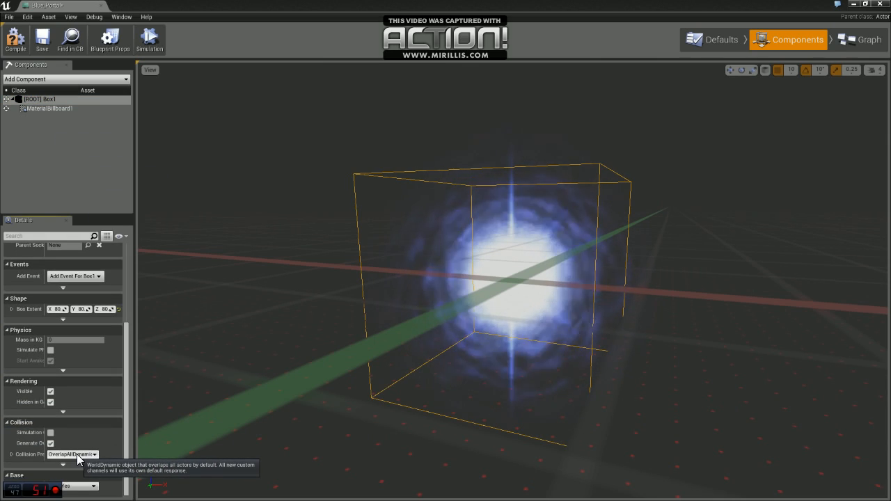
- Set the portal box's Collision Preset to OverlapOnlyPawn and save
click(72, 454)
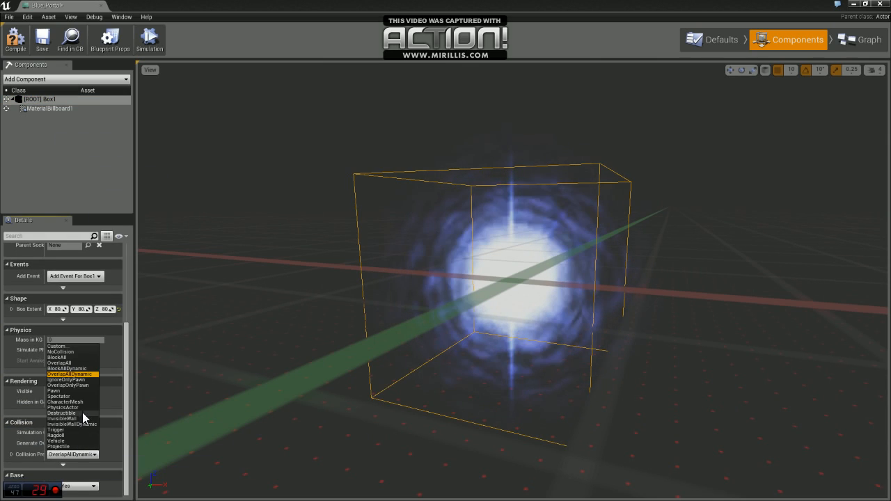
click(68, 378)
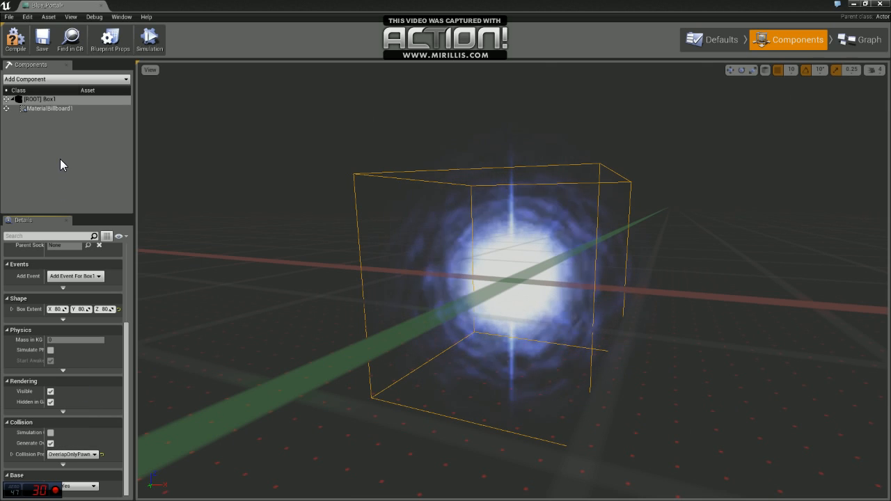
click(42, 39)
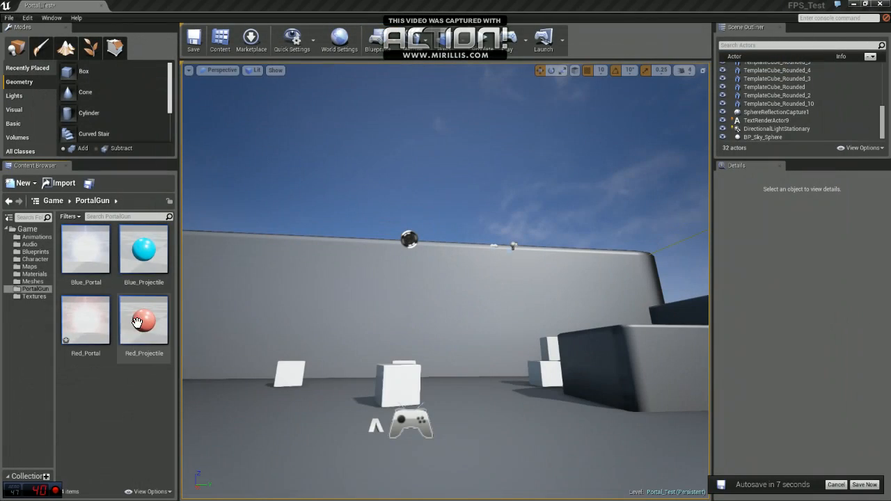
- Open the Red_Portal blueprint from the Content Browser
double_click(86, 320)
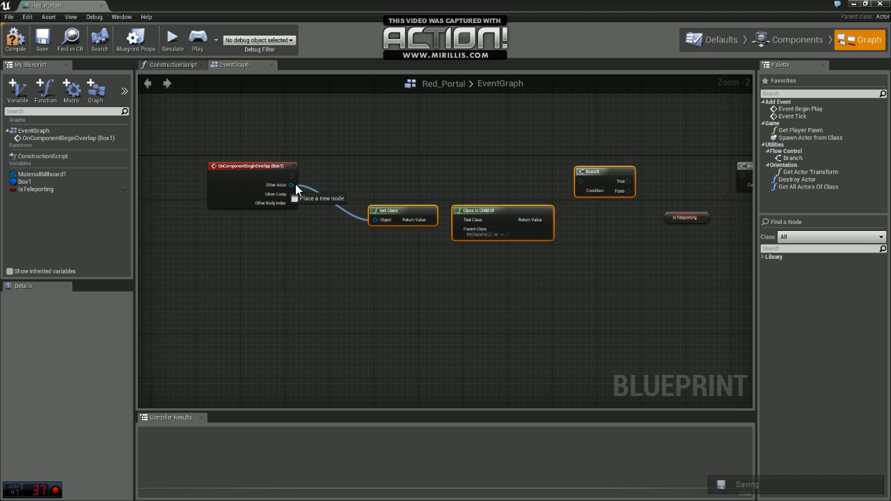
- Feed the overlap's Other Actor into Get Class for the player-only check
drag(292, 175, 581, 181)
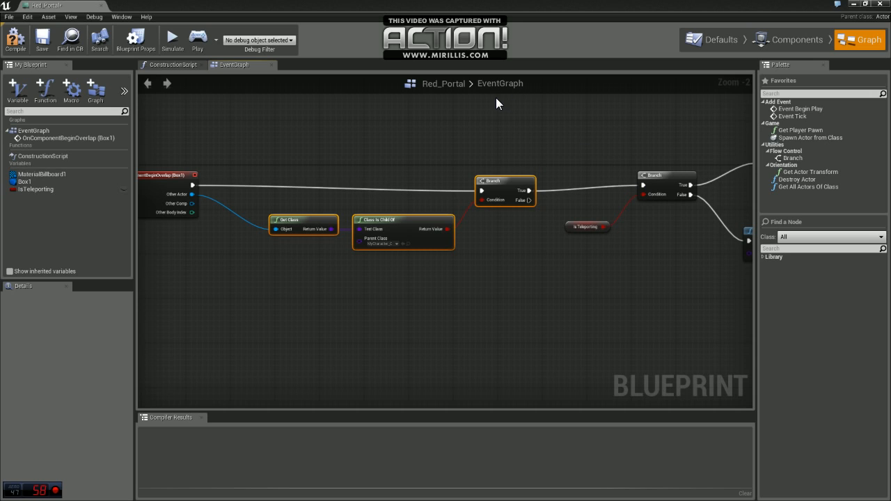
click(796, 39)
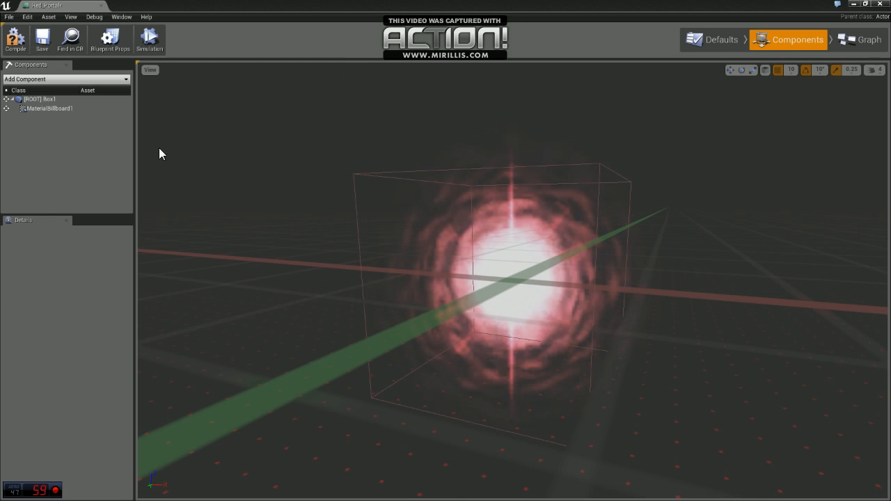
- Show the collision preset choices for the Box1 root component
click(39, 99)
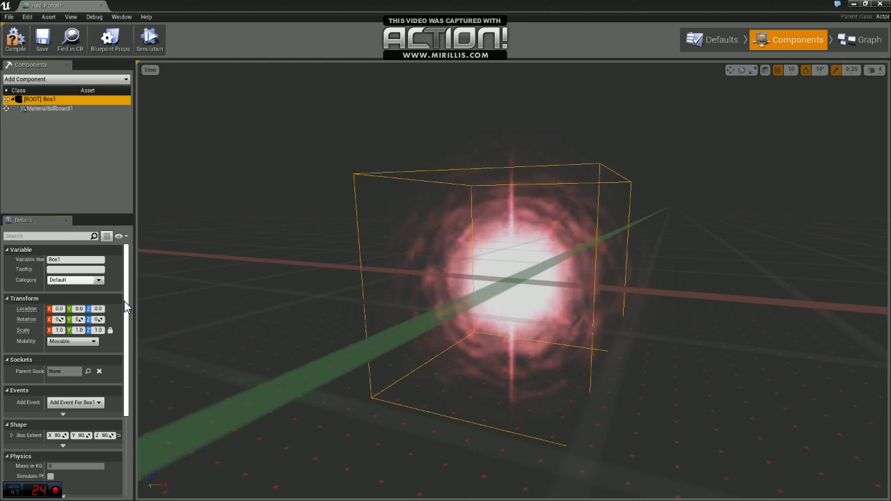
click(72, 453)
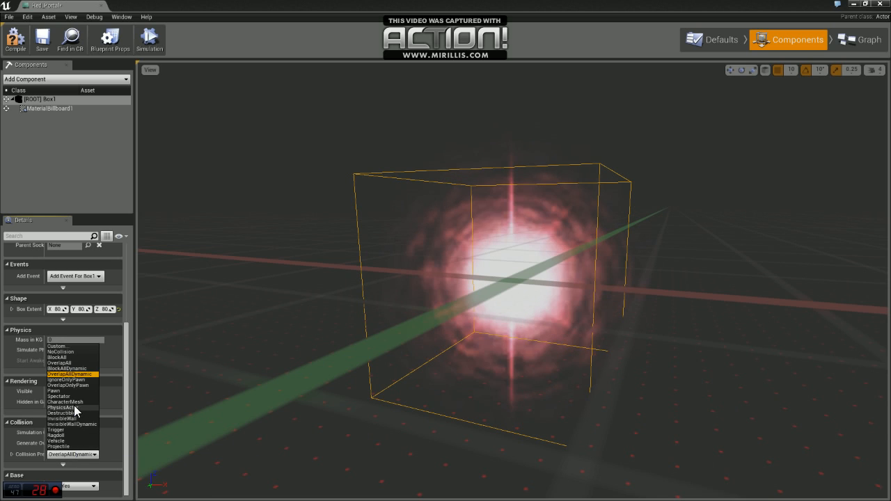